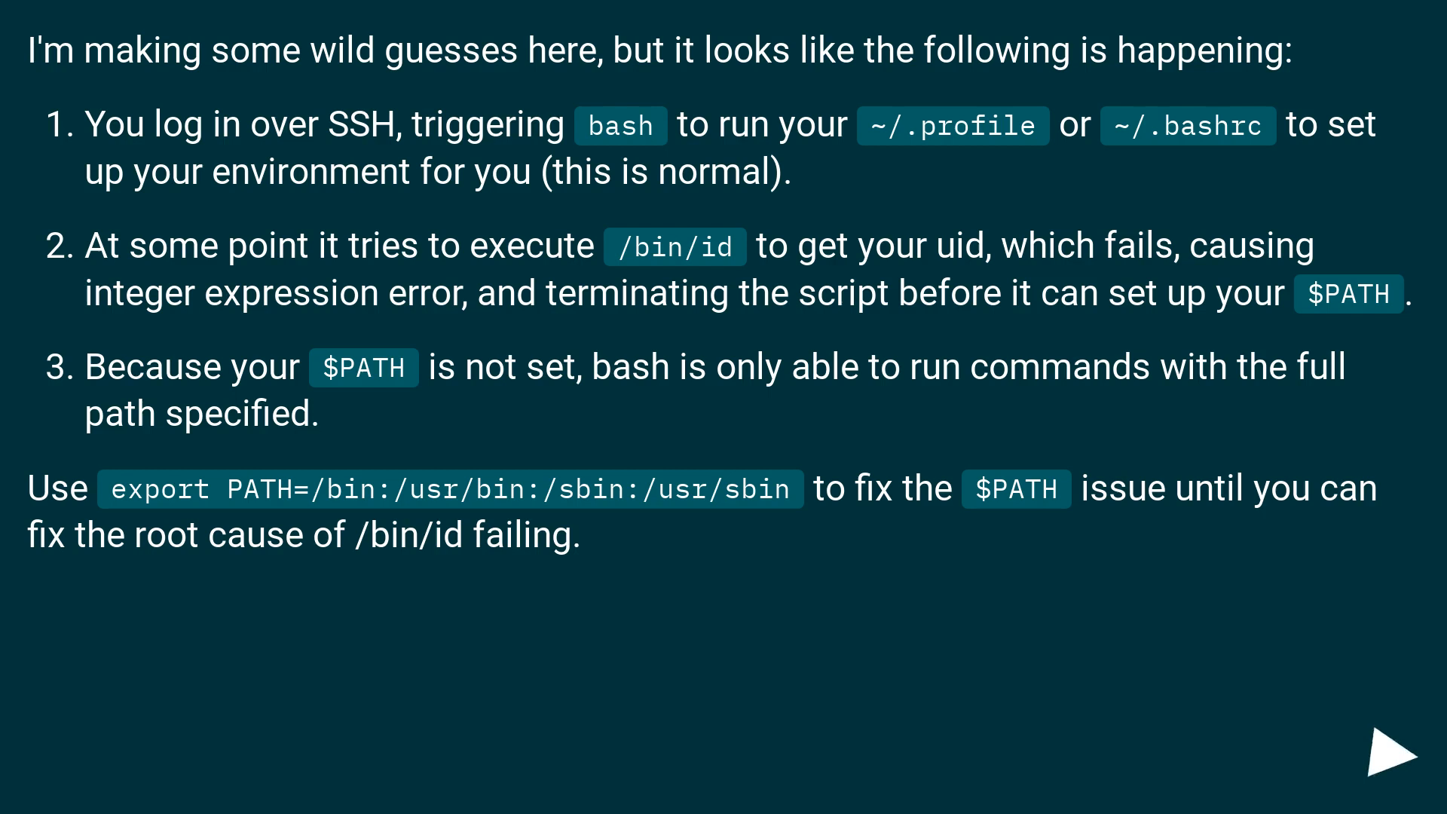
left_click(1392, 750)
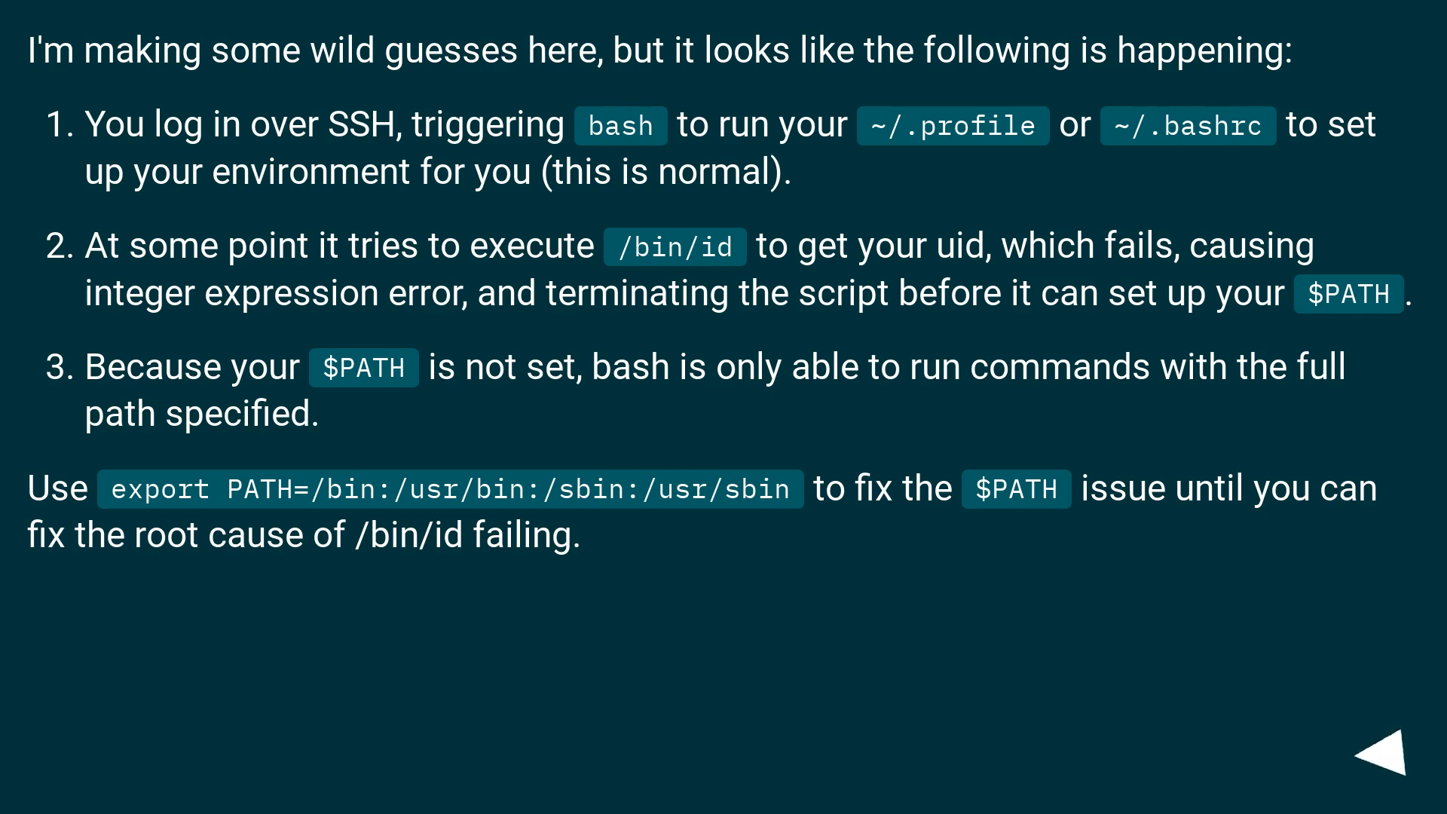
left_click(1387, 755)
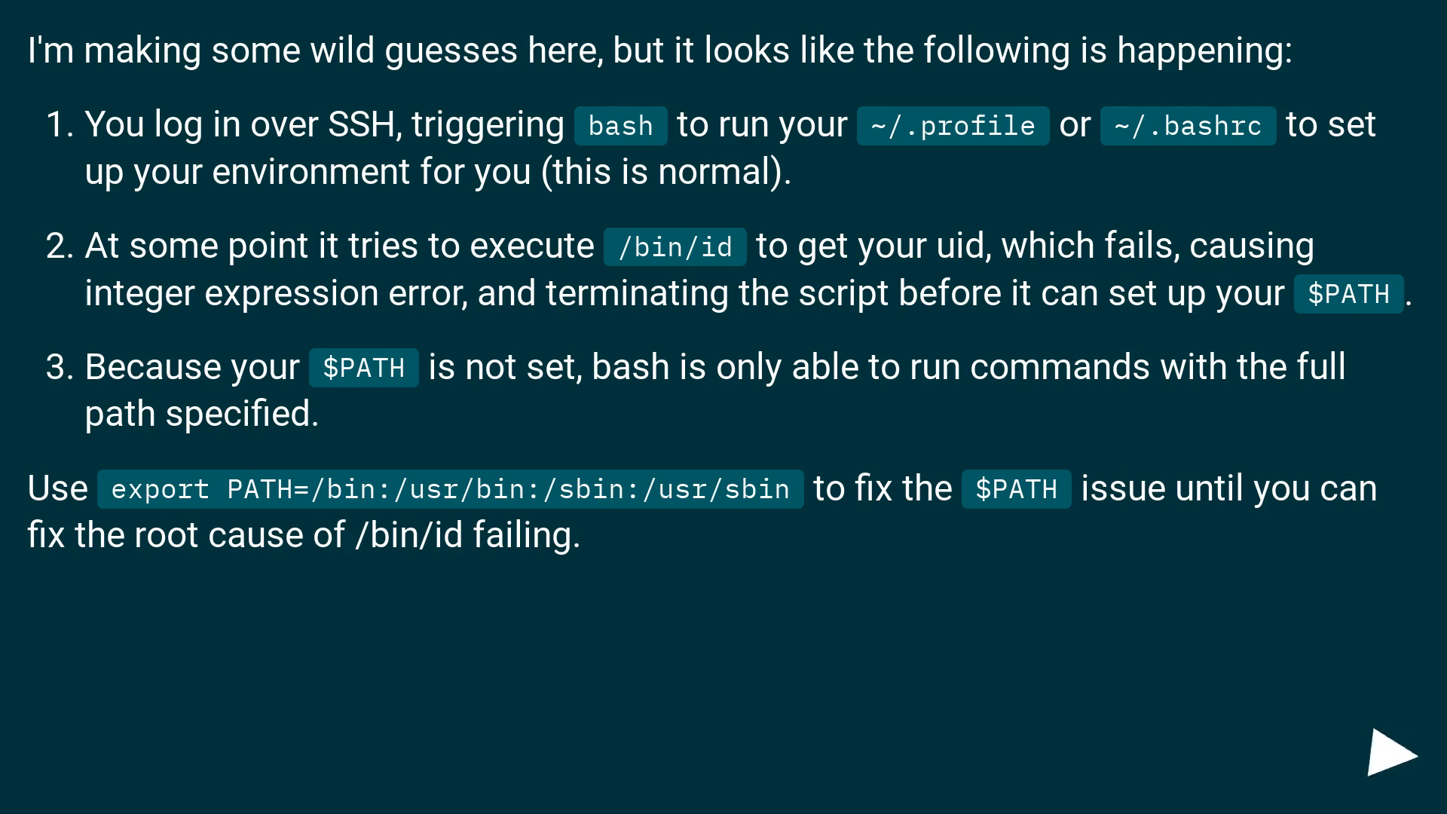
left_click(1393, 753)
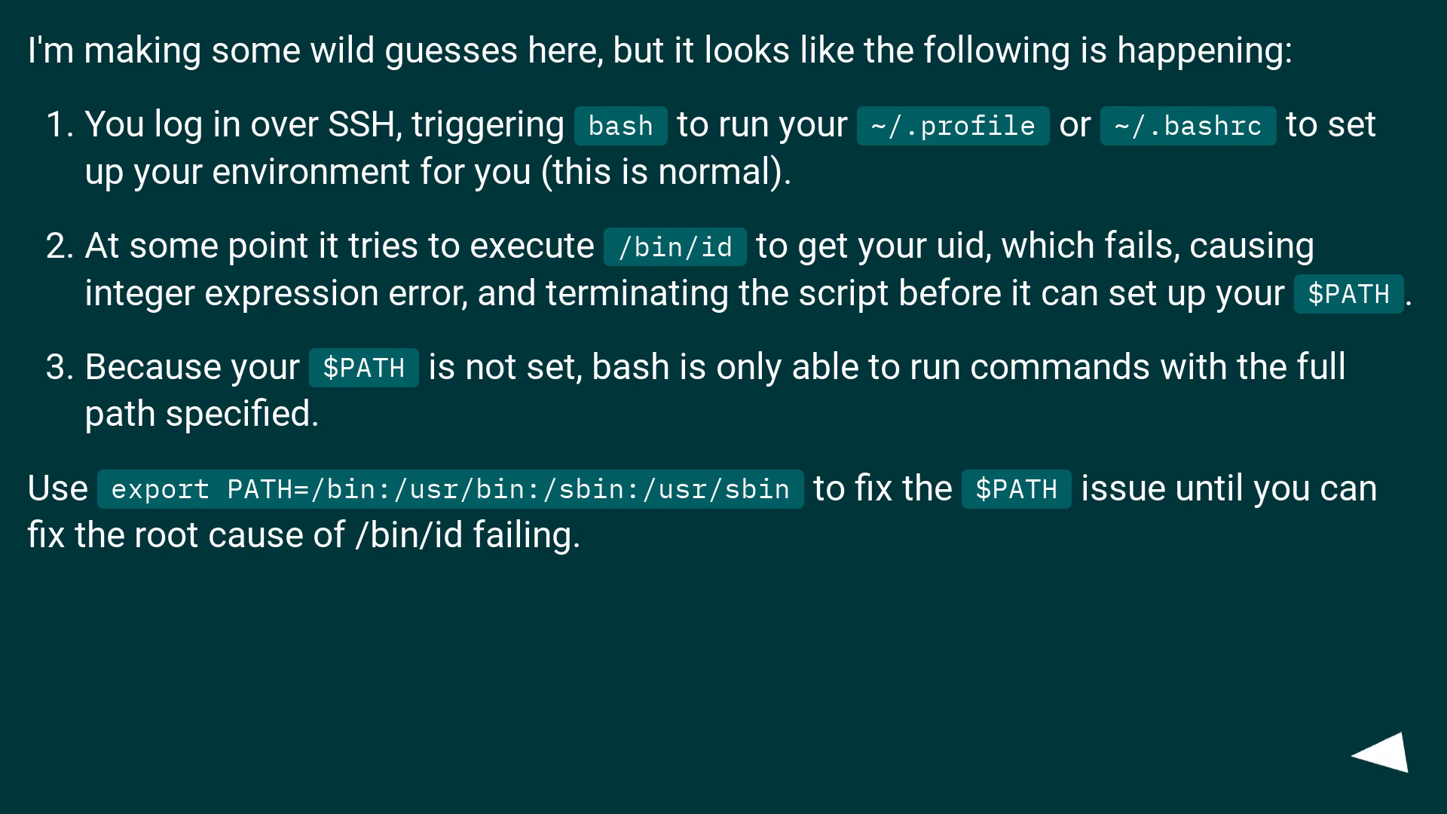
left_click(1387, 757)
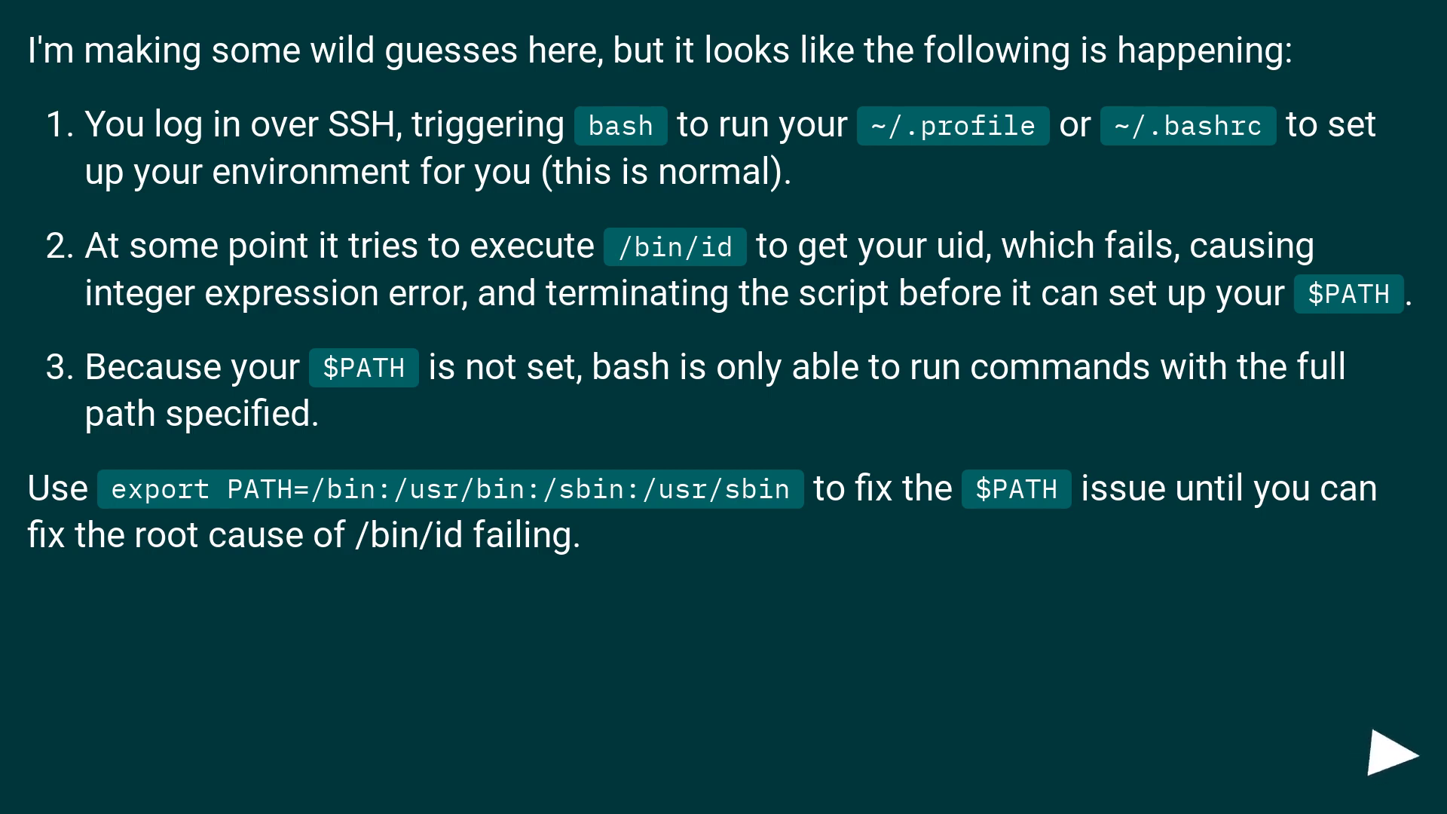
left_click(1388, 753)
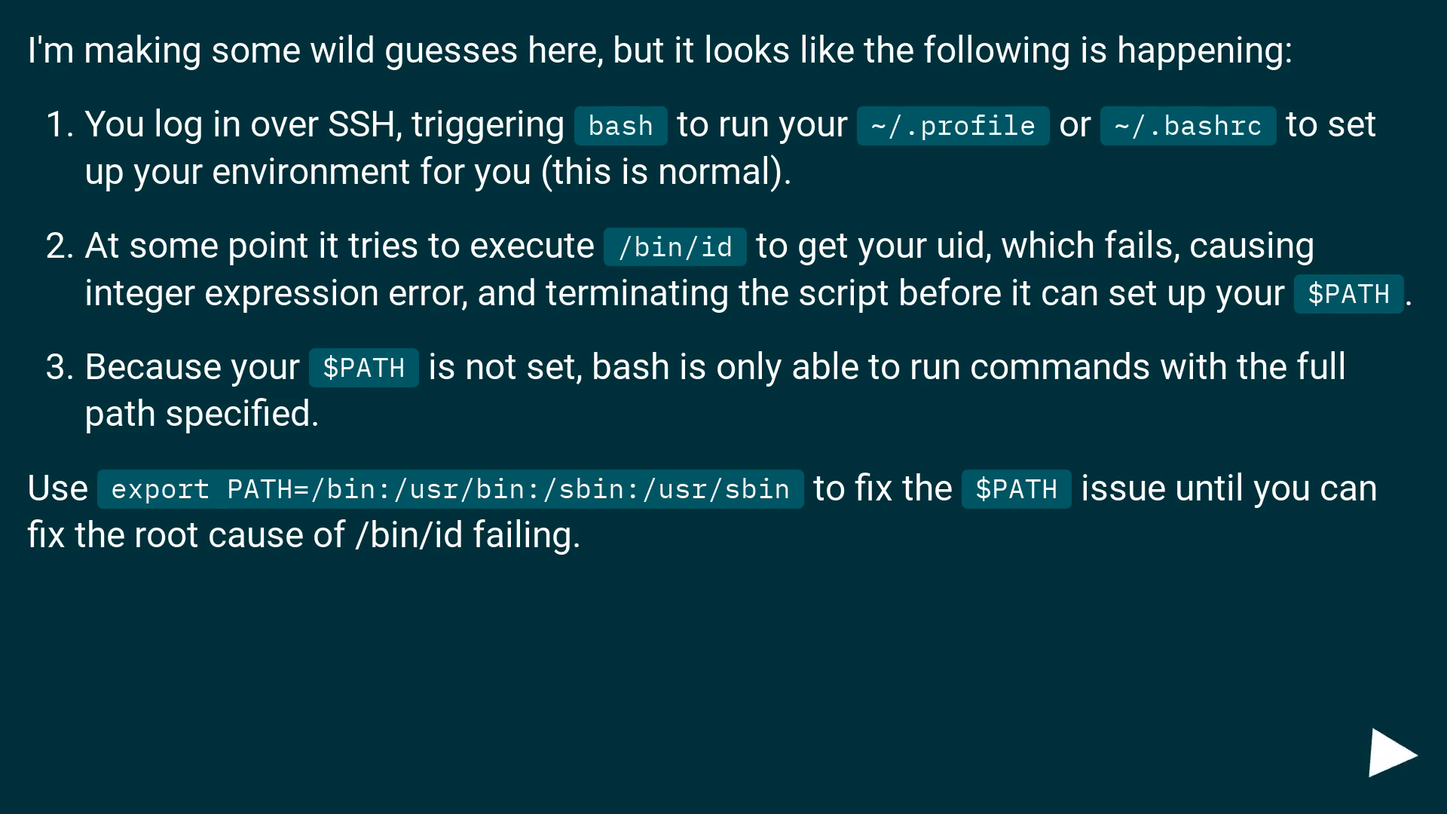
left_click(1395, 752)
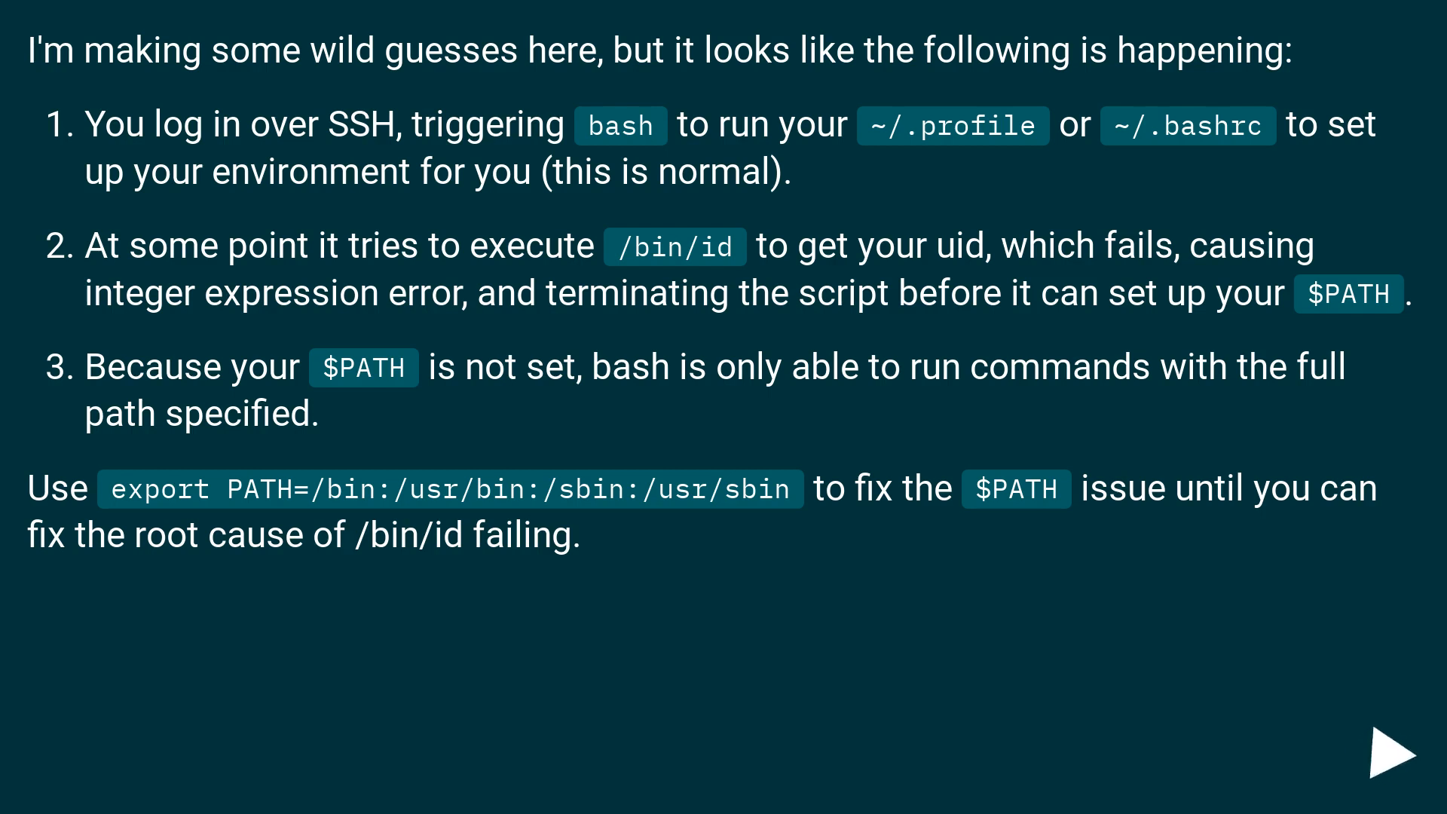
left_click(1395, 752)
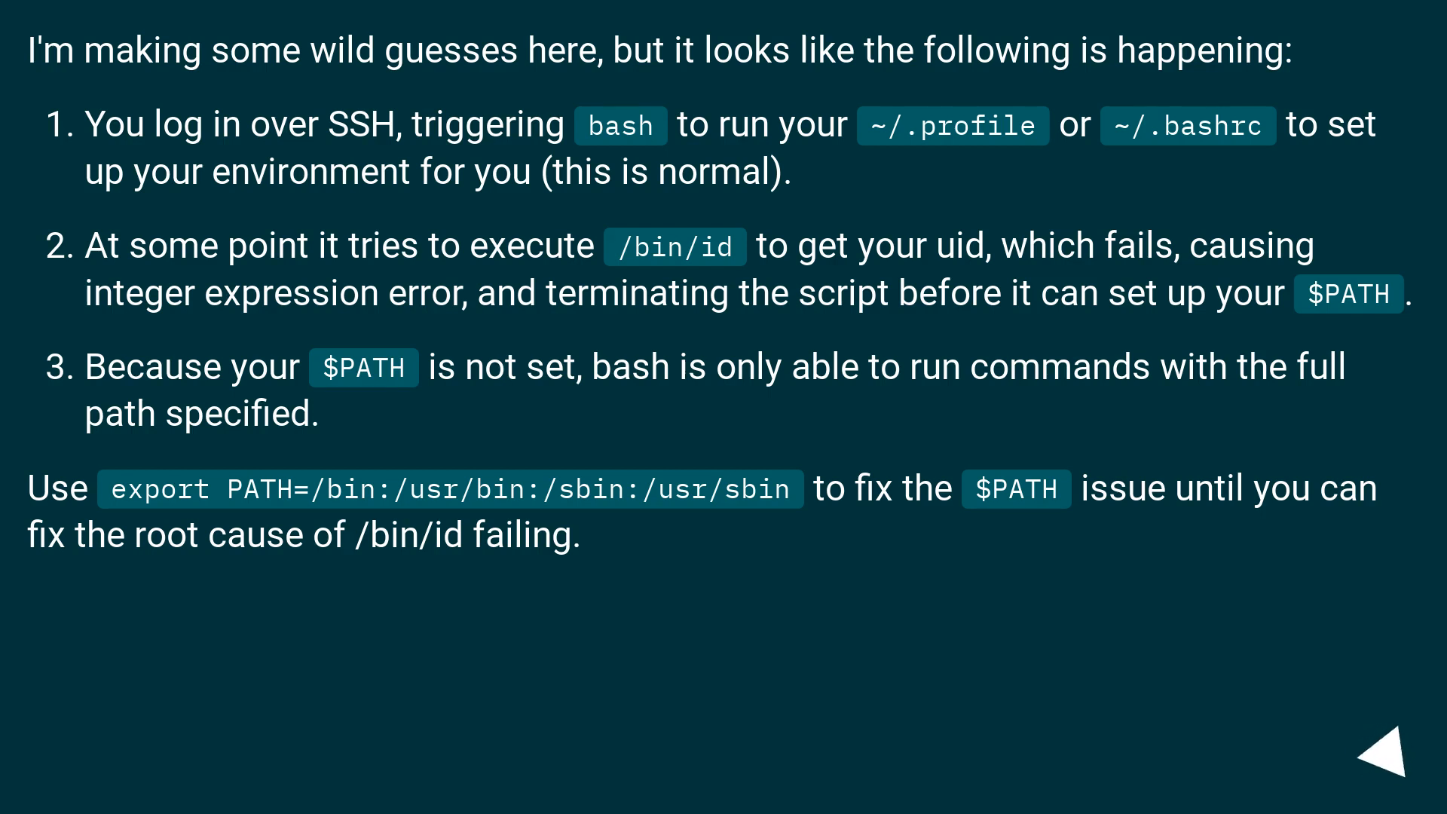